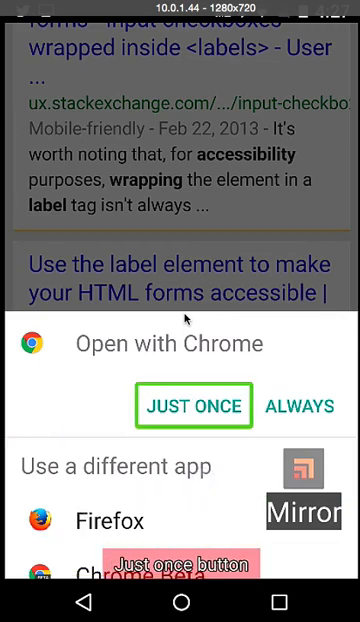
Step: Choose JUST ONCE so the Deque University link opens in Chrome this time only
{"action": "left_click", "coordinate": [192, 406]}
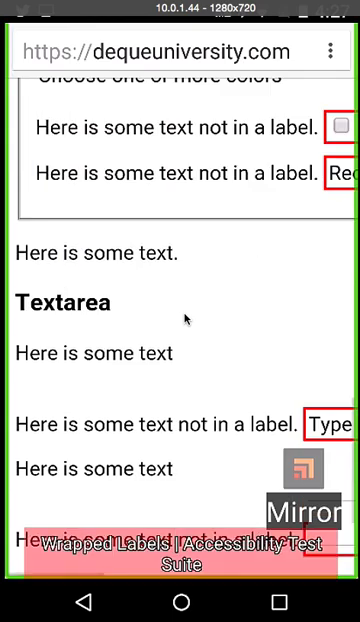
Step: Swipe down the Wrapped Labels page to the 'Choose one or more colors' checkbox group
{"action": "scroll", "scroll_direction": "up", "scroll_amount": 3}
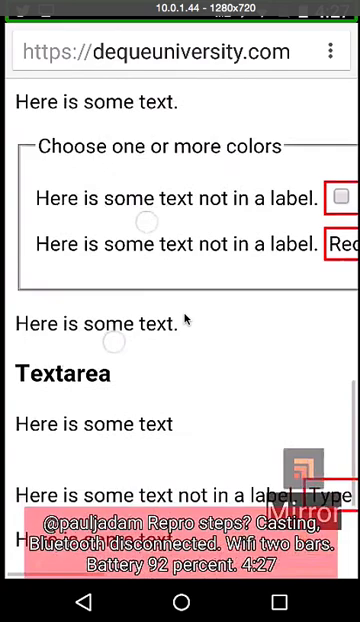
Step: Swipe back to the top showing the Wrapped Labels heading and text input examples
{"action": "scroll", "scroll_direction": "up", "scroll_amount": 3}
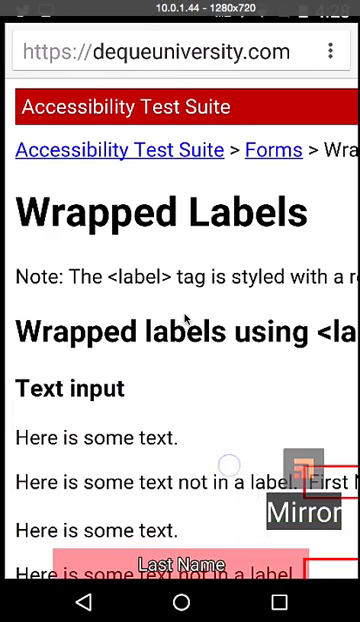